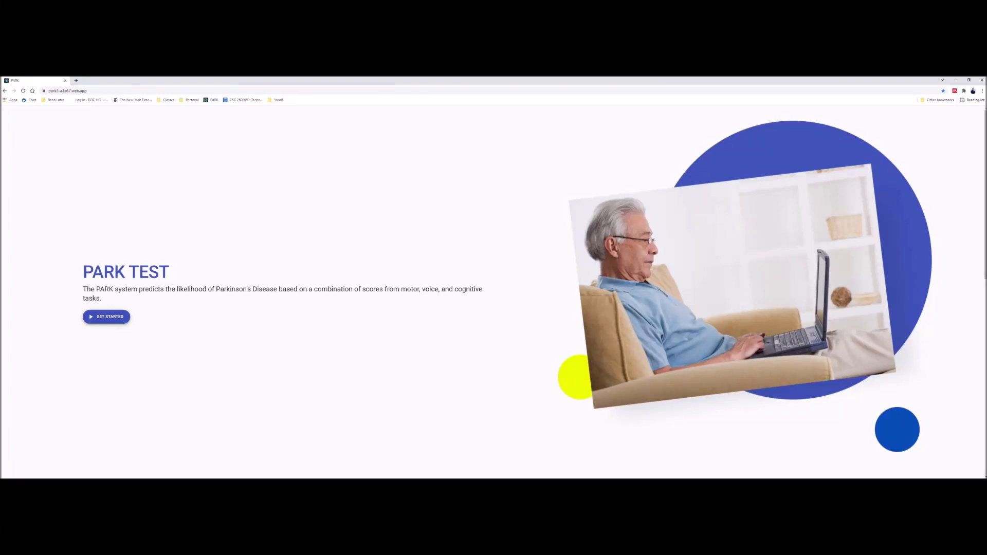
pyautogui.moveTo(39, 434)
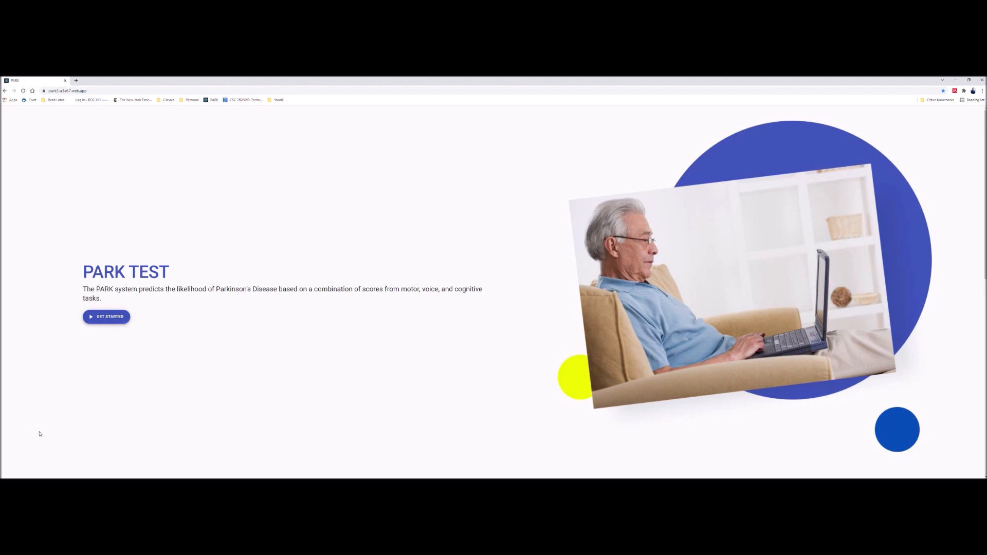
# - Start a new PARK test session from the landing page
pyautogui.click(106, 317)
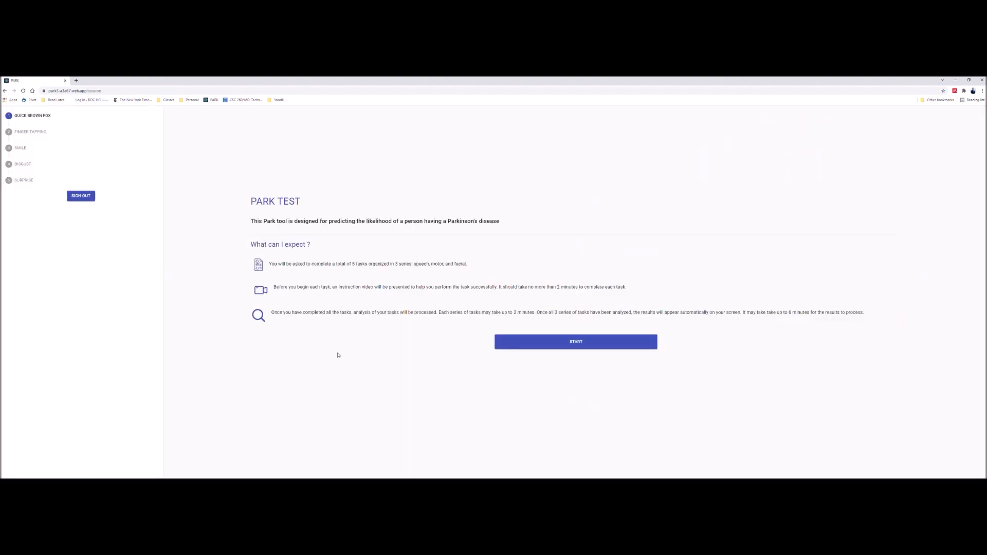
pyautogui.moveTo(327, 362)
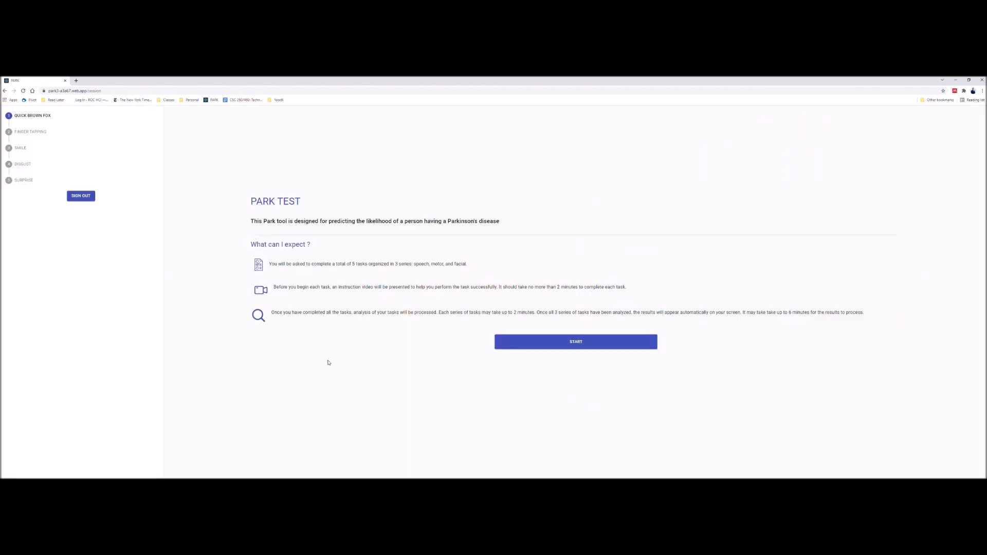
pyautogui.moveTo(576, 345)
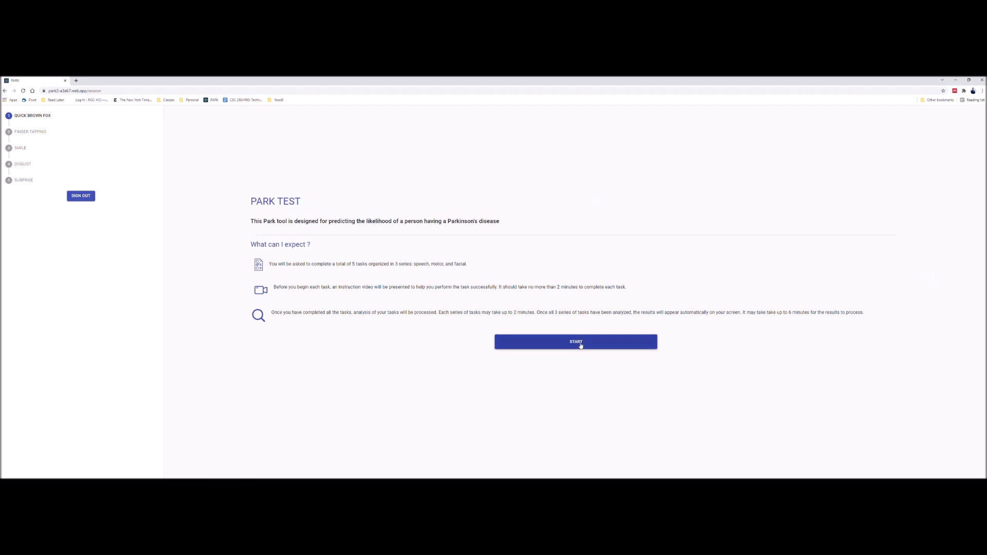
# - Begin the Quick Brown Fox speech task and skip past its tutorial to recording
pyautogui.click(575, 342)
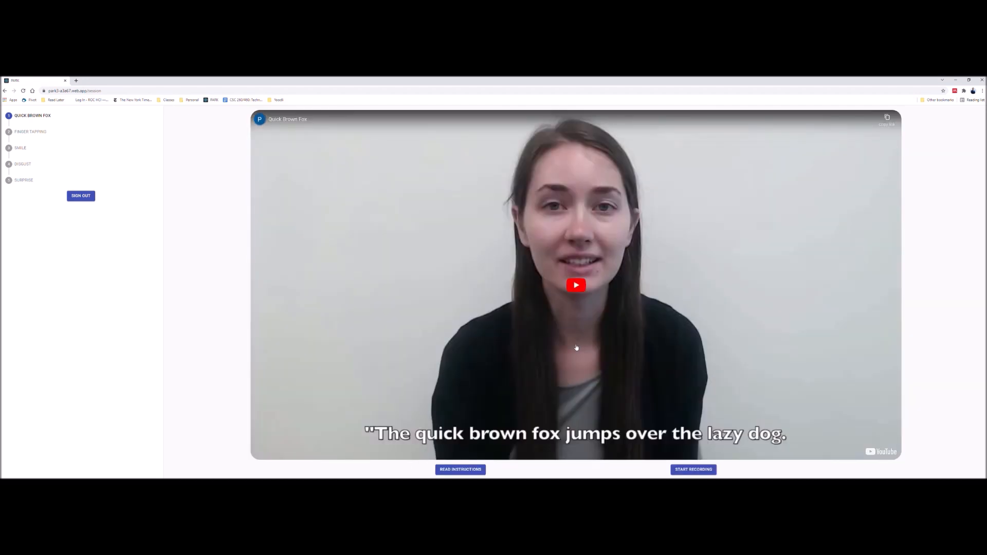
pyautogui.moveTo(574, 341)
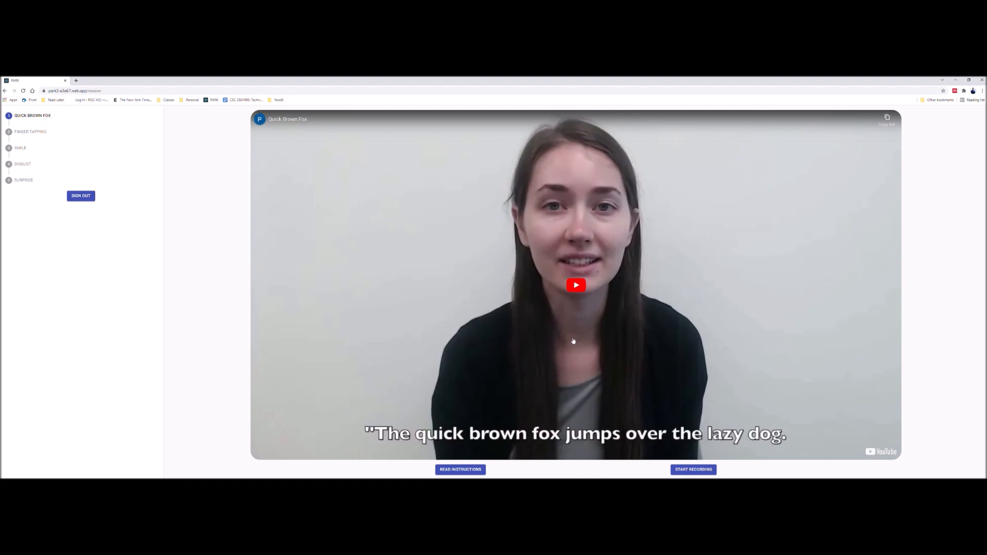
pyautogui.click(575, 285)
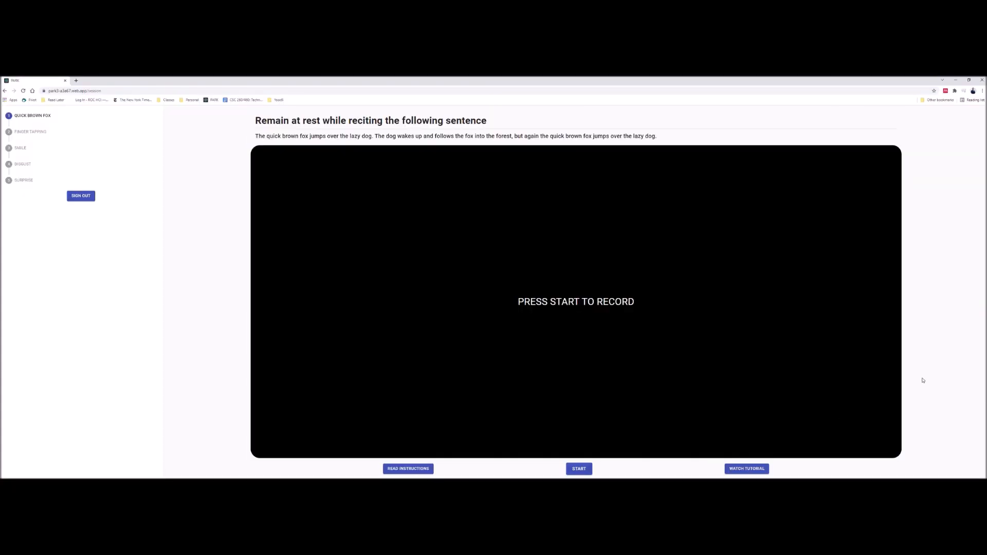
# - Record the Quick Brown Fox sentence on webcam and submit it
pyautogui.click(578, 468)
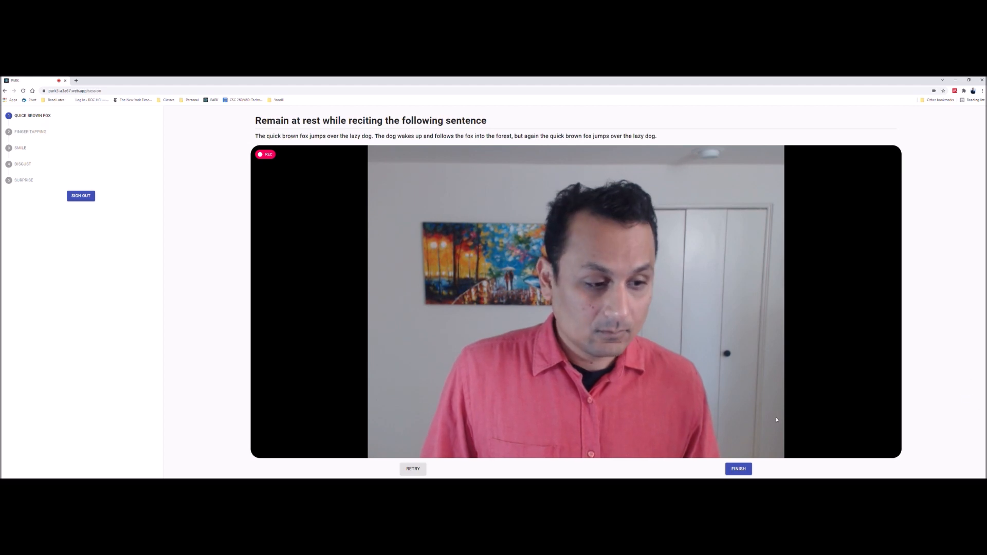
pyautogui.click(738, 468)
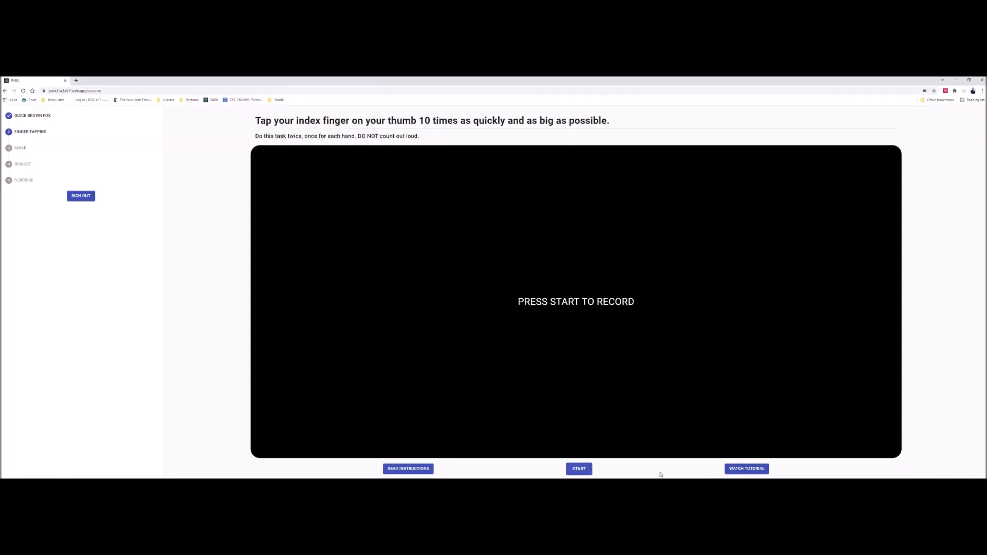
# - Record and submit the finger tapping task, then continue to the Smile task
pyautogui.click(578, 469)
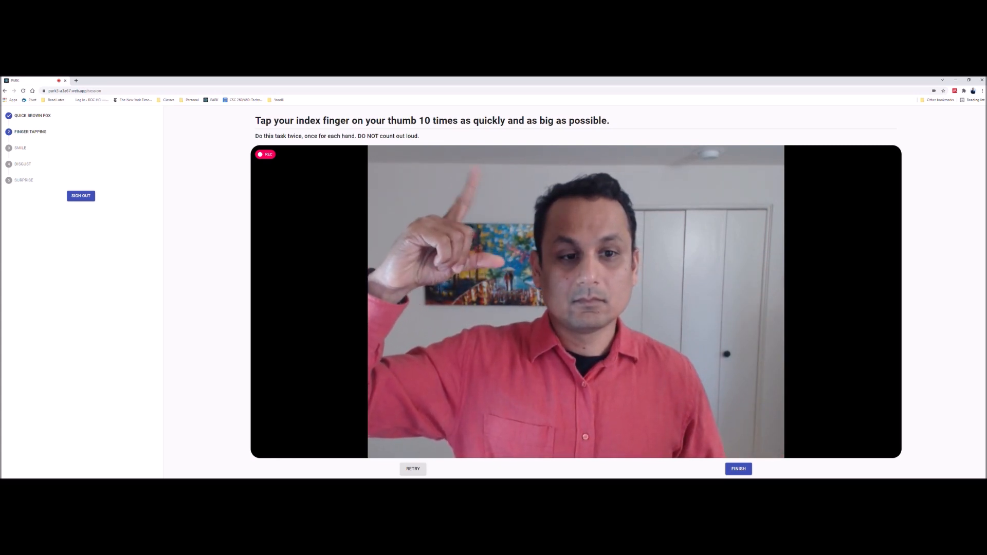
pyautogui.click(738, 468)
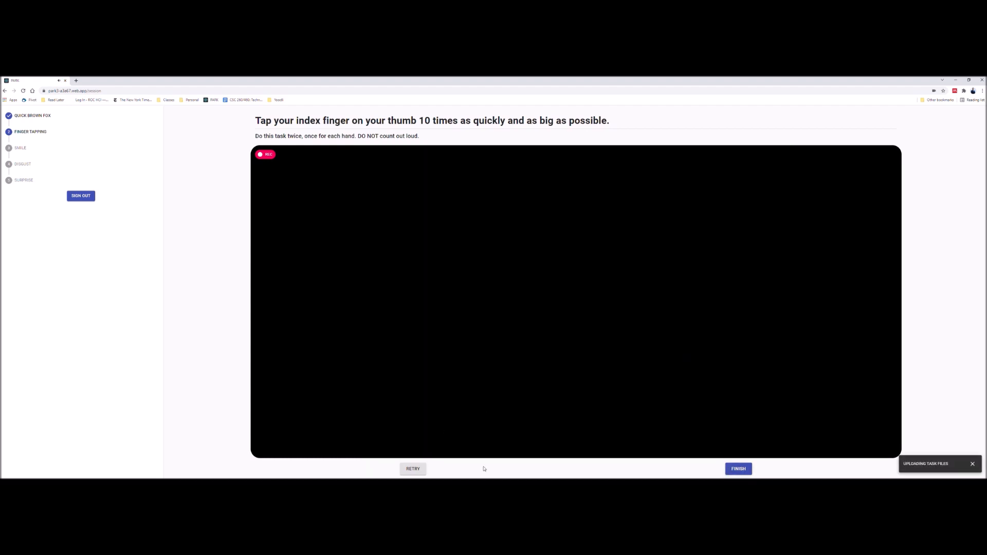
pyautogui.click(737, 469)
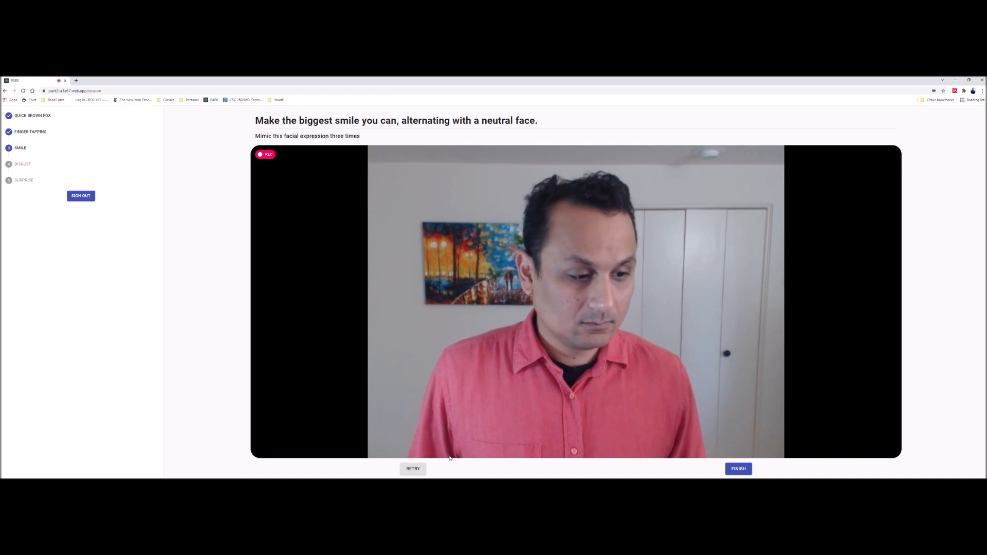
# - Submit the Smile expression recording
pyautogui.click(738, 468)
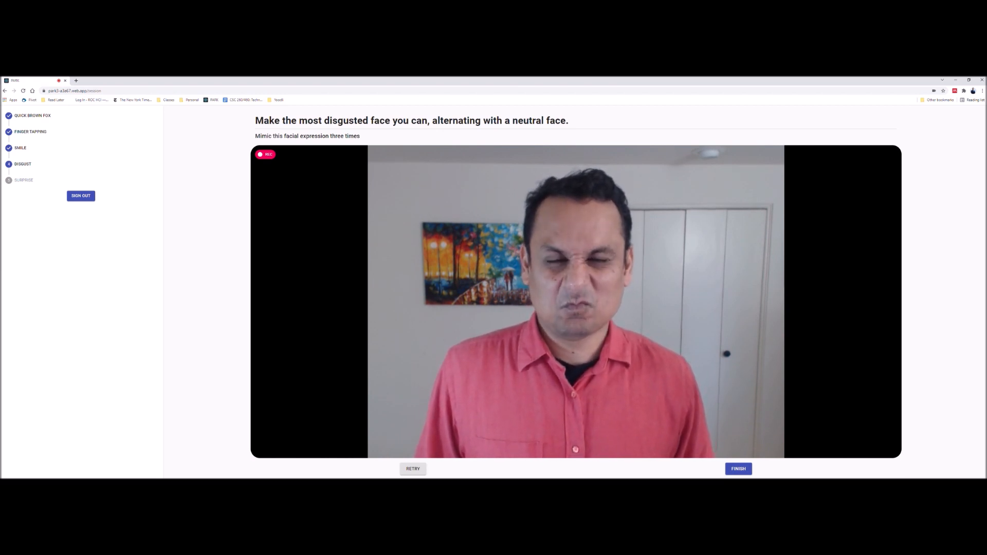
# - Submit the Disgust recording and continue to the Surprise task
pyautogui.click(738, 468)
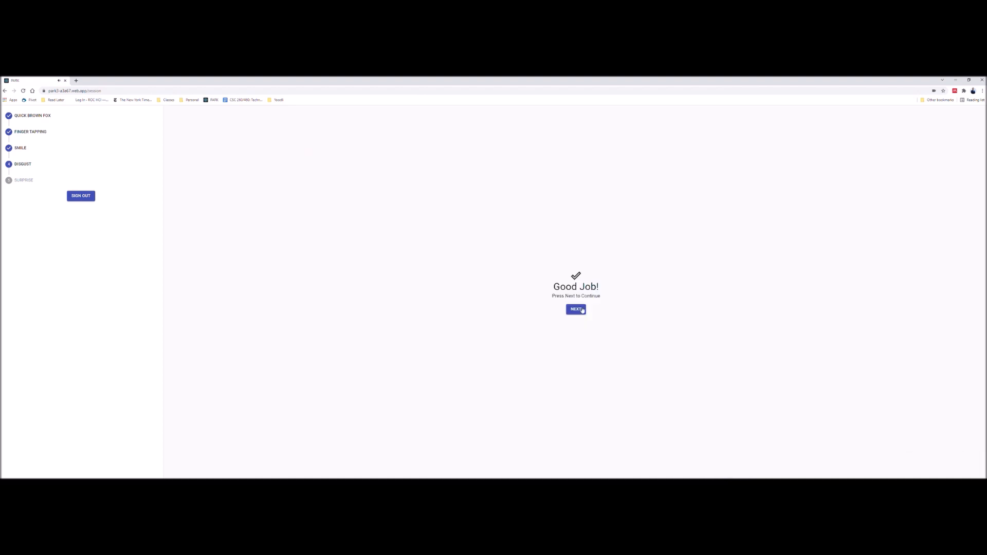
pyautogui.click(575, 309)
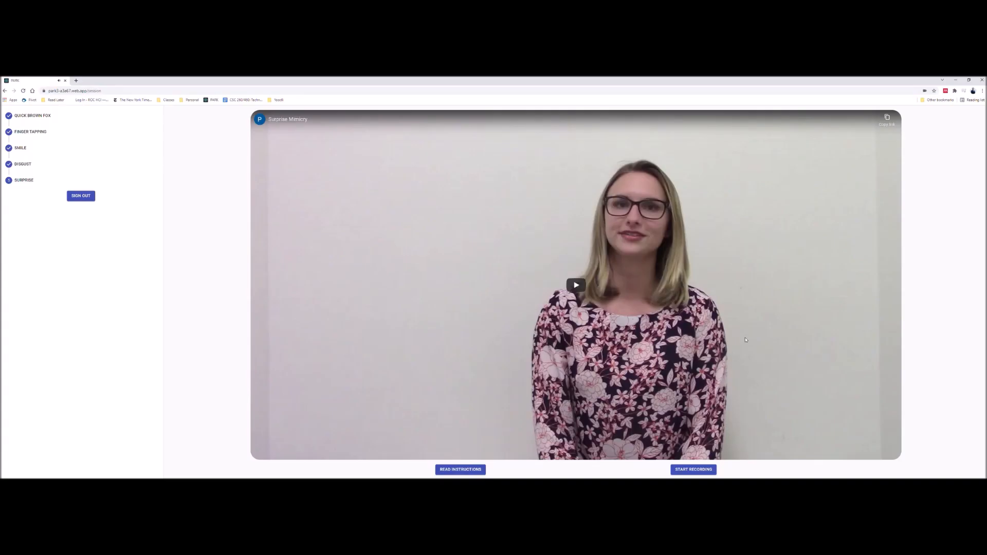
# - Record the eyebrow-raising Surprise expression and submit it for upload
pyautogui.click(693, 470)
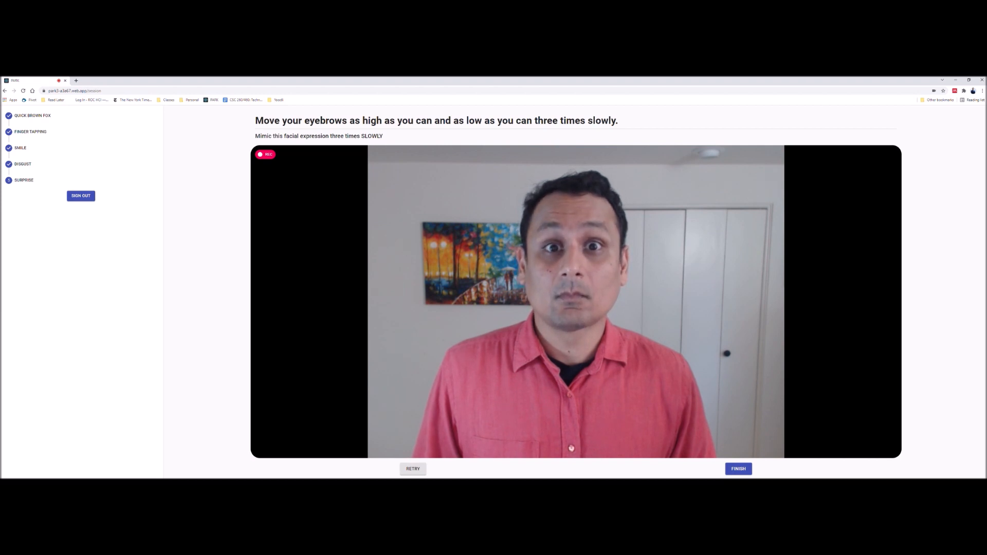
pyautogui.click(738, 469)
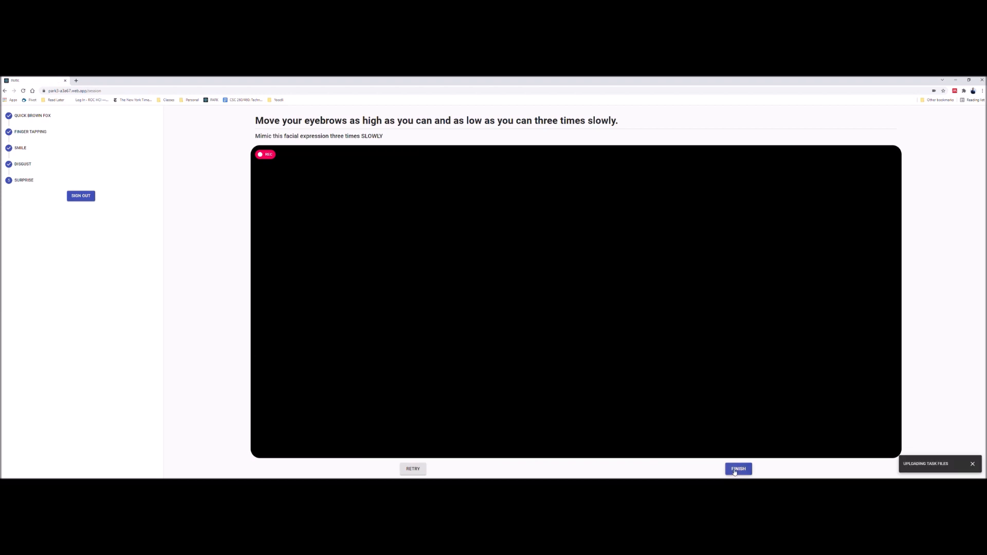
pyautogui.click(738, 469)
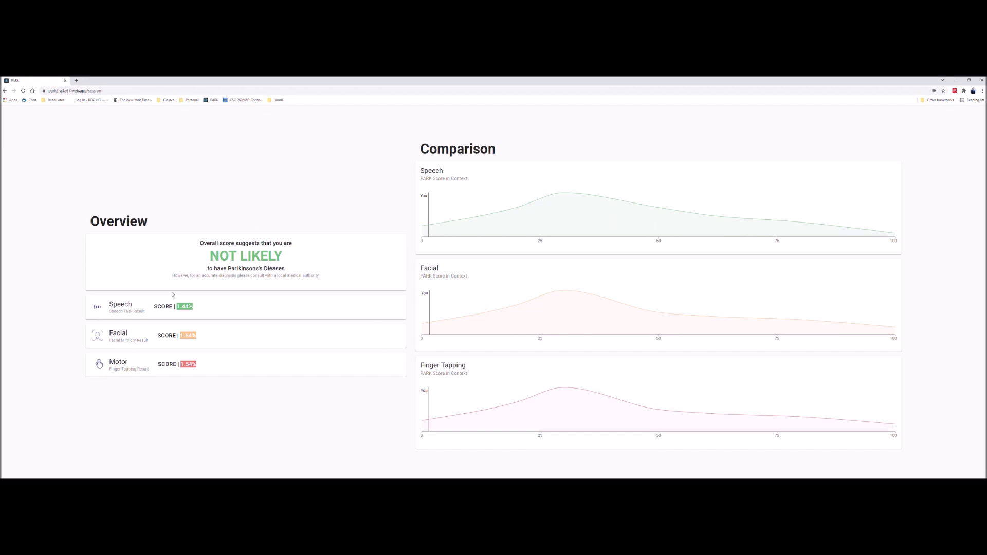
pyautogui.moveTo(220, 325)
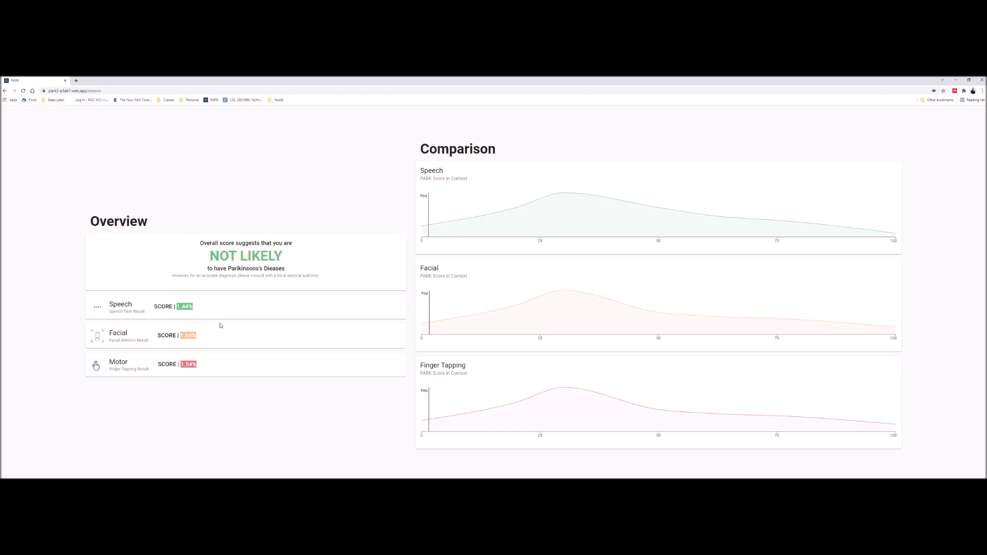
pyautogui.moveTo(241, 359)
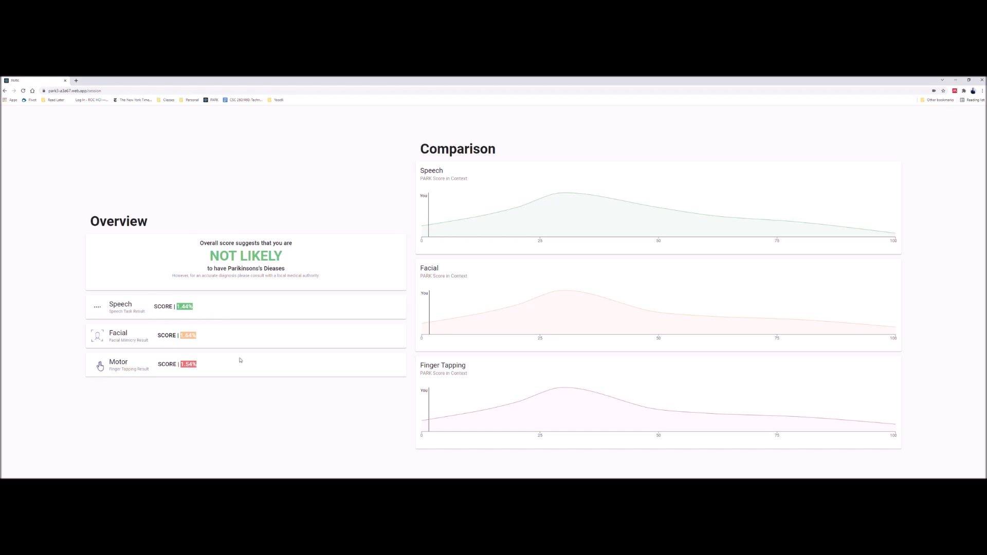